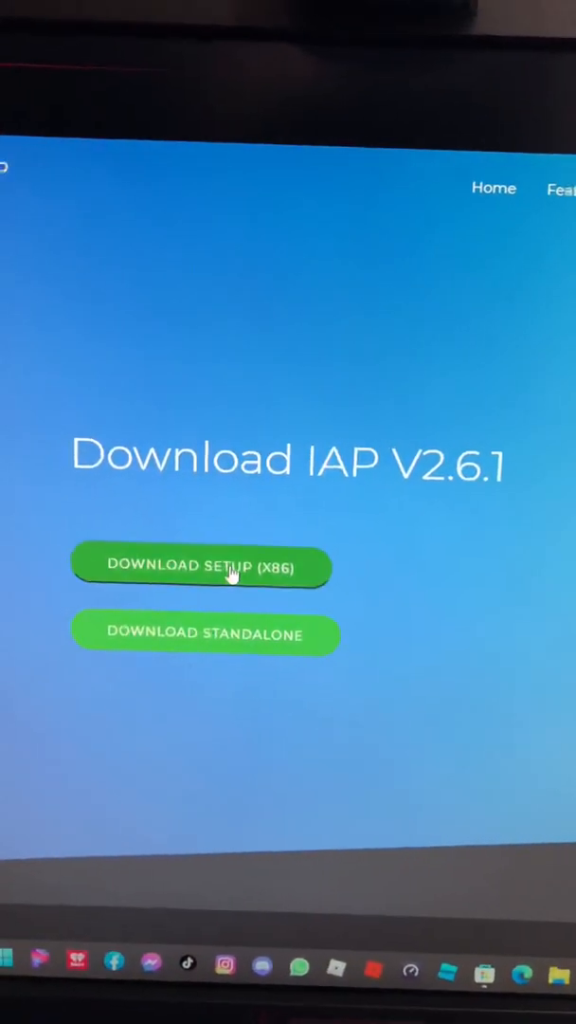
# - Download the IAP v2.6.1 setup (X86) installer and launch it
pyautogui.click(202, 567)
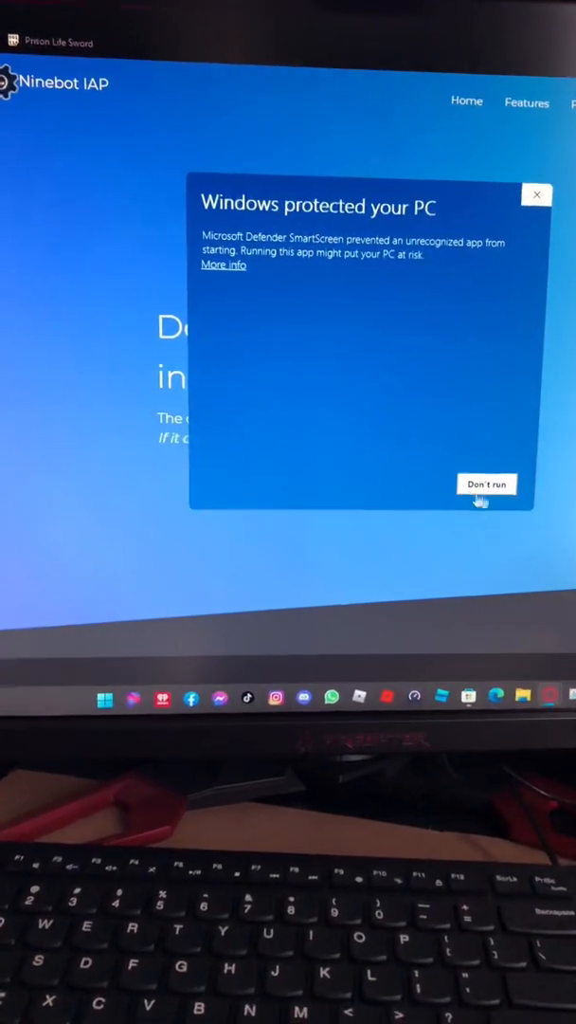
# - Bypass SmartScreen and install Ninebot IAP 2.6.1 for all users, default folder, with desktop shortcut
pyautogui.click(224, 265)
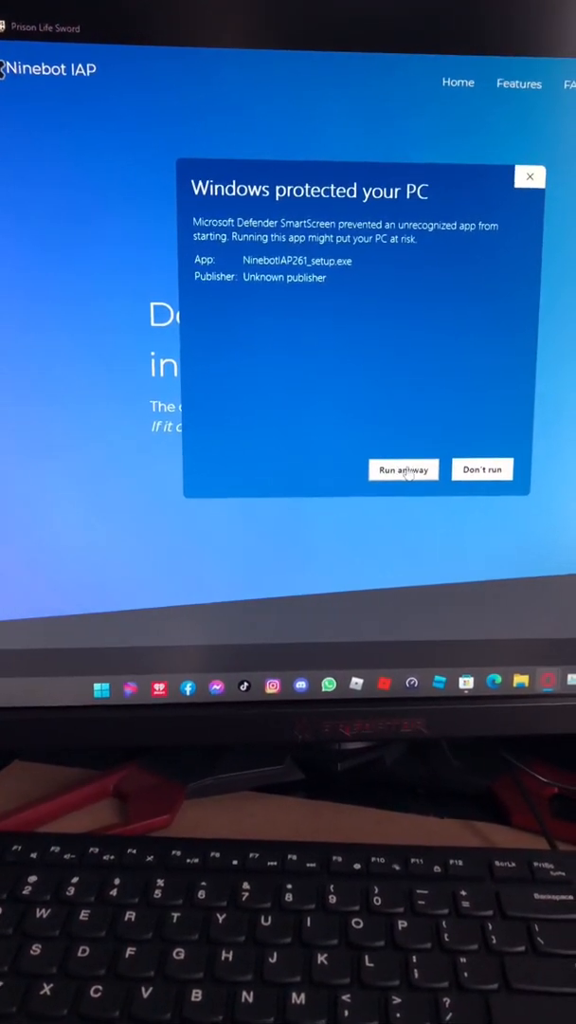
pyautogui.click(403, 469)
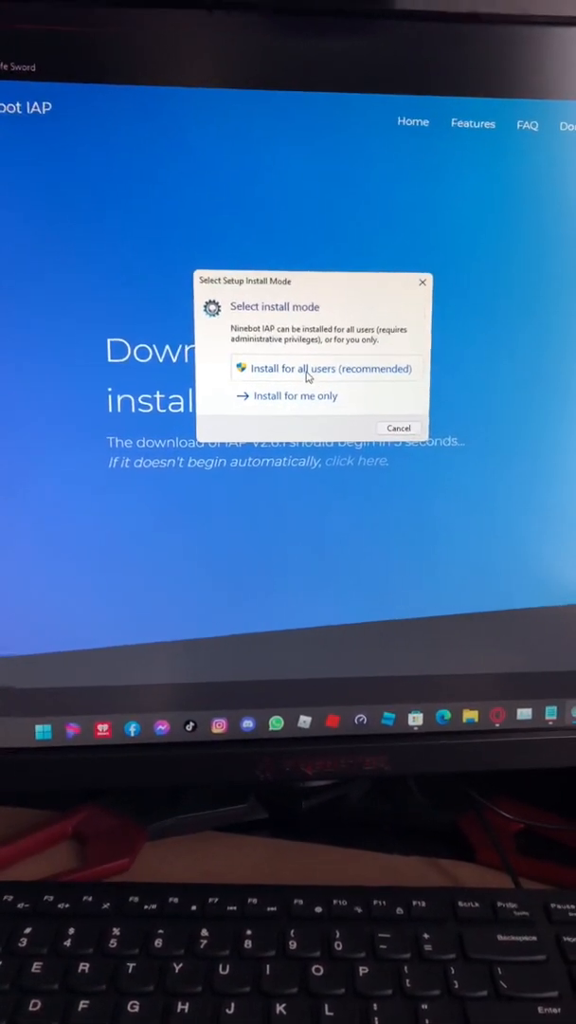
pyautogui.click(325, 367)
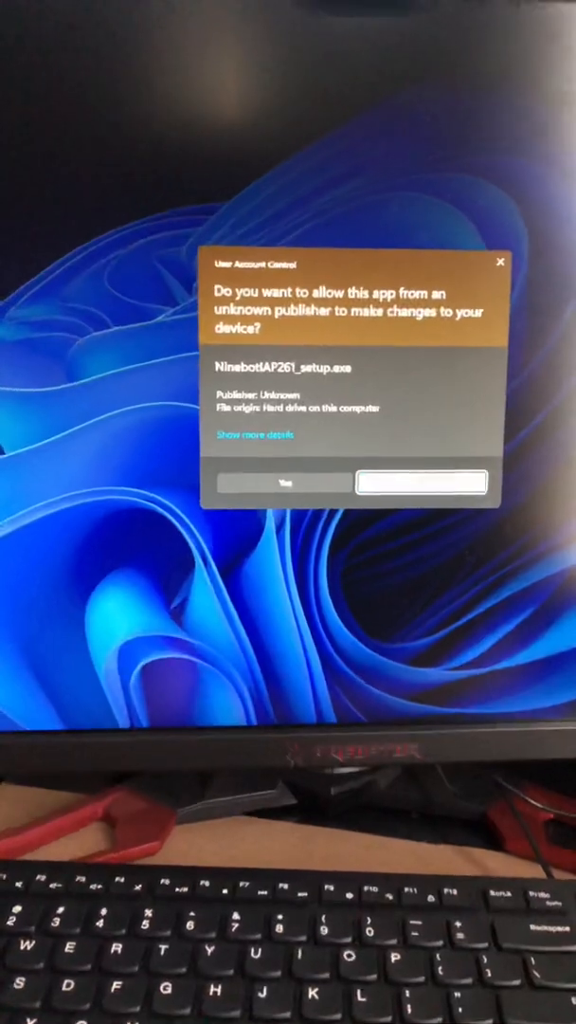
pyautogui.click(286, 481)
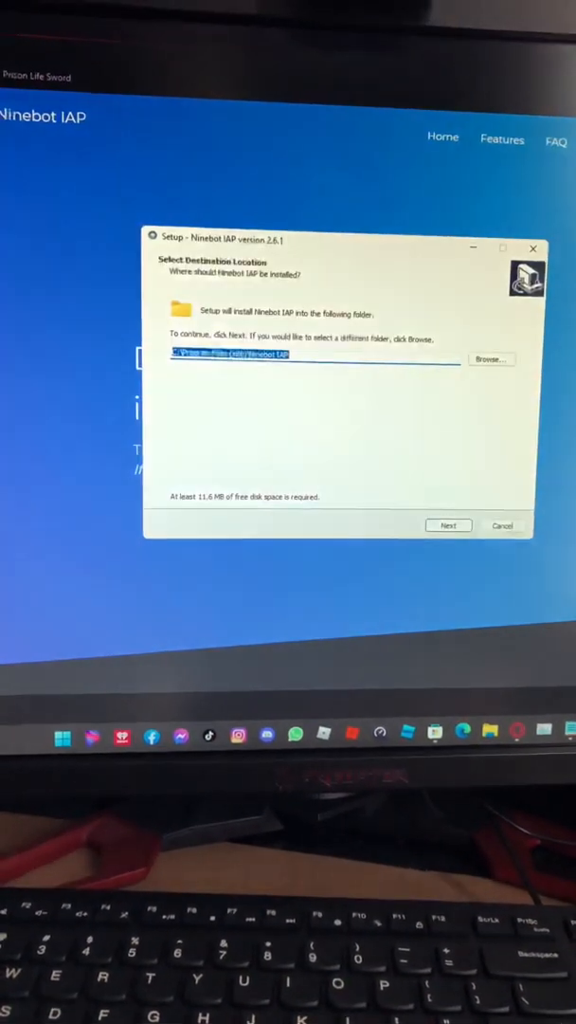
pyautogui.click(449, 525)
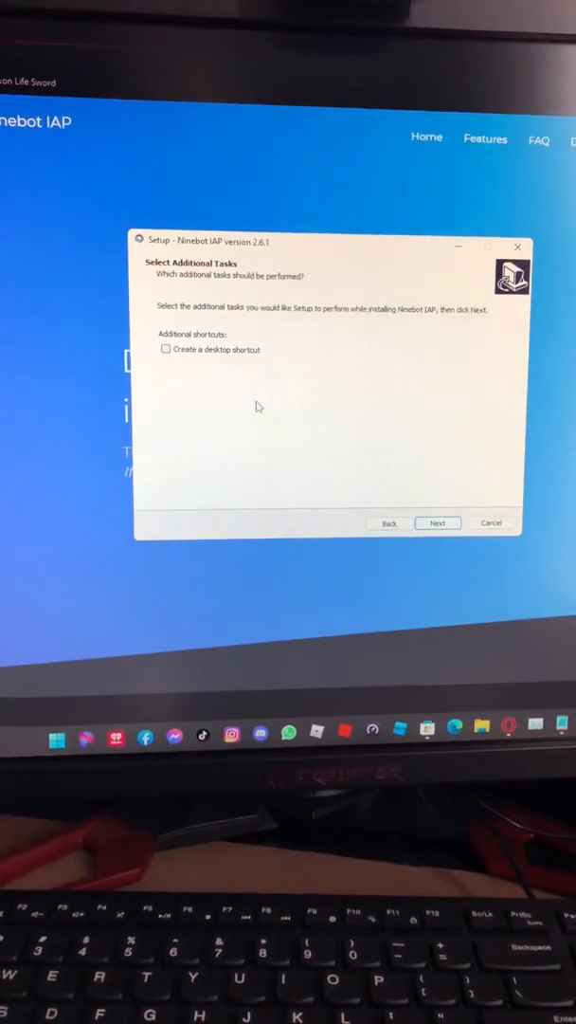
pyautogui.click(166, 353)
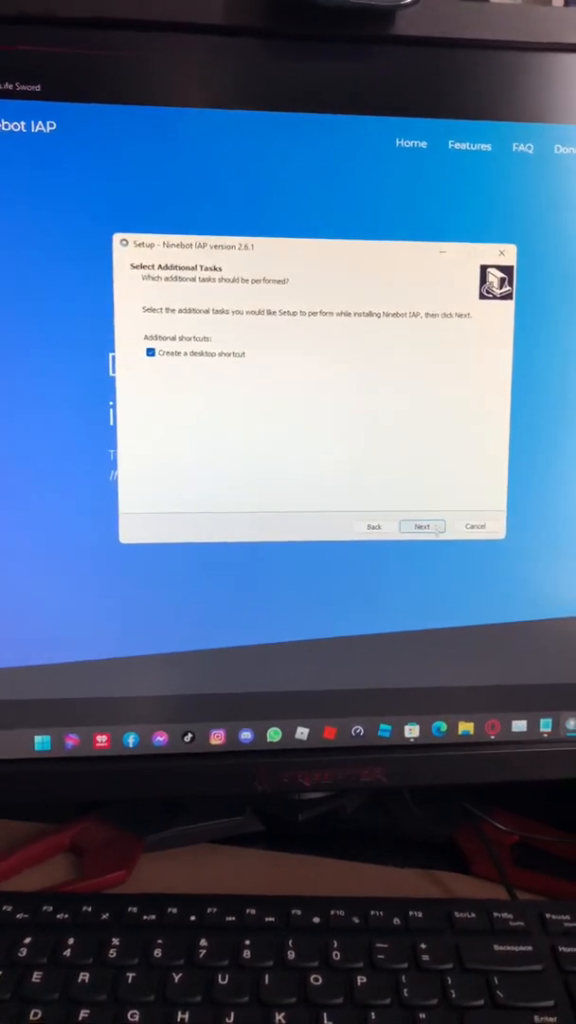
pyautogui.click(421, 526)
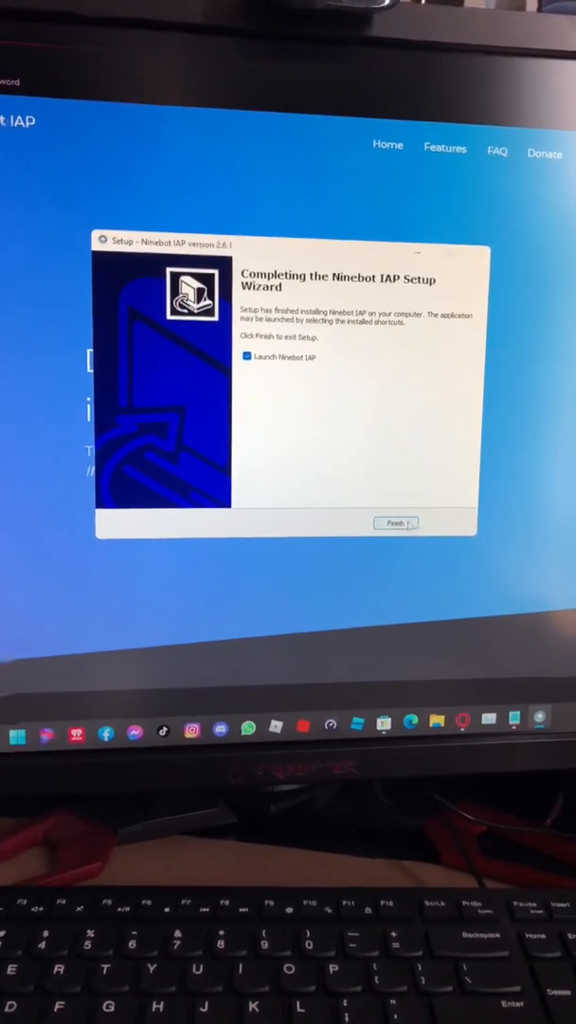
# - Finish setup launching Ninebot IAP, then dismiss the 'no available serial port' error
pyautogui.click(396, 523)
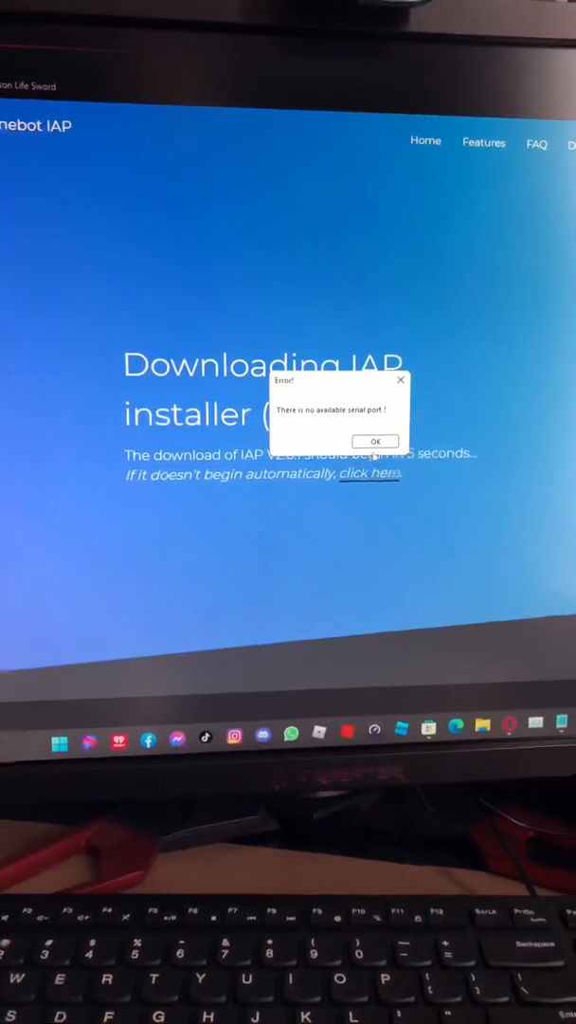
pyautogui.click(375, 440)
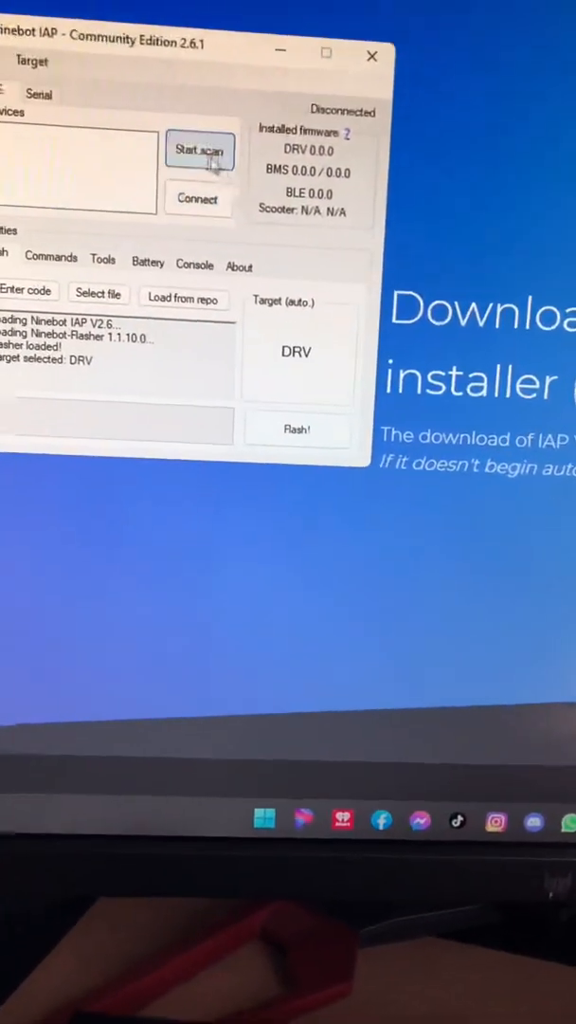
# - Start a BLE scan to find and pair the Ninebot ESx scooter
pyautogui.click(200, 149)
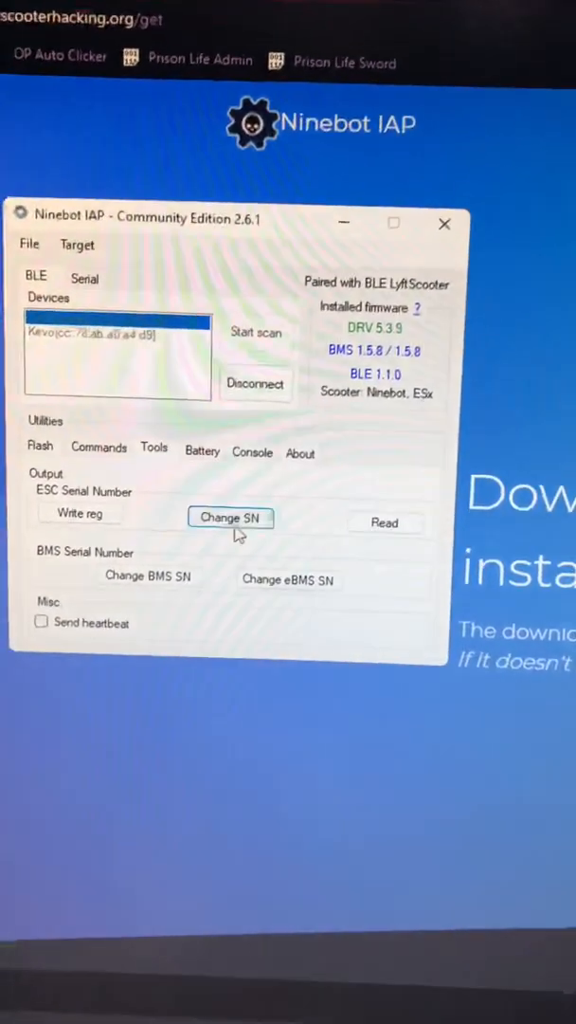
# - Cancel the Change SN prompt and read the ESC serial number N2GTX1926N1368
pyautogui.click(231, 516)
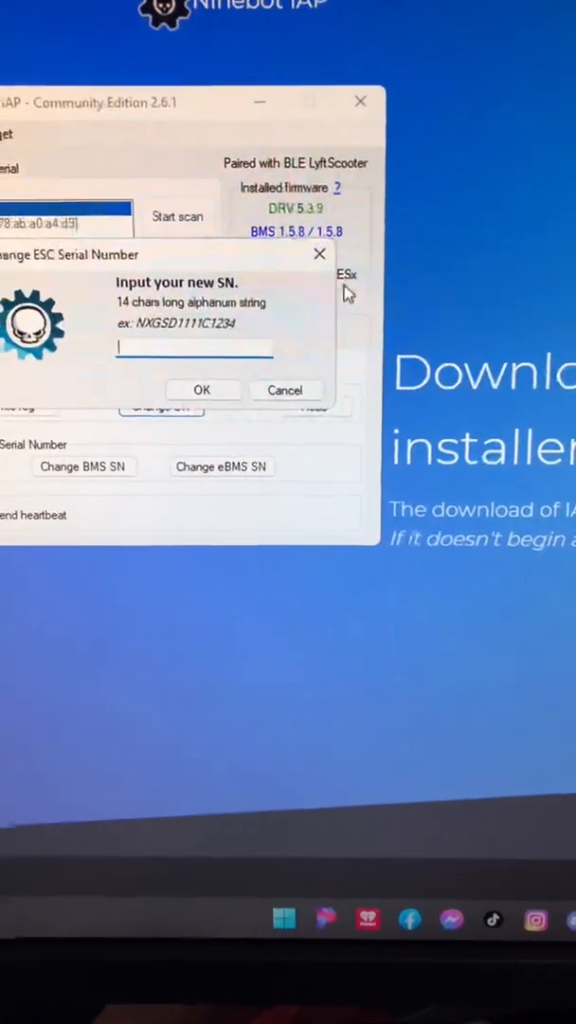
pyautogui.click(285, 390)
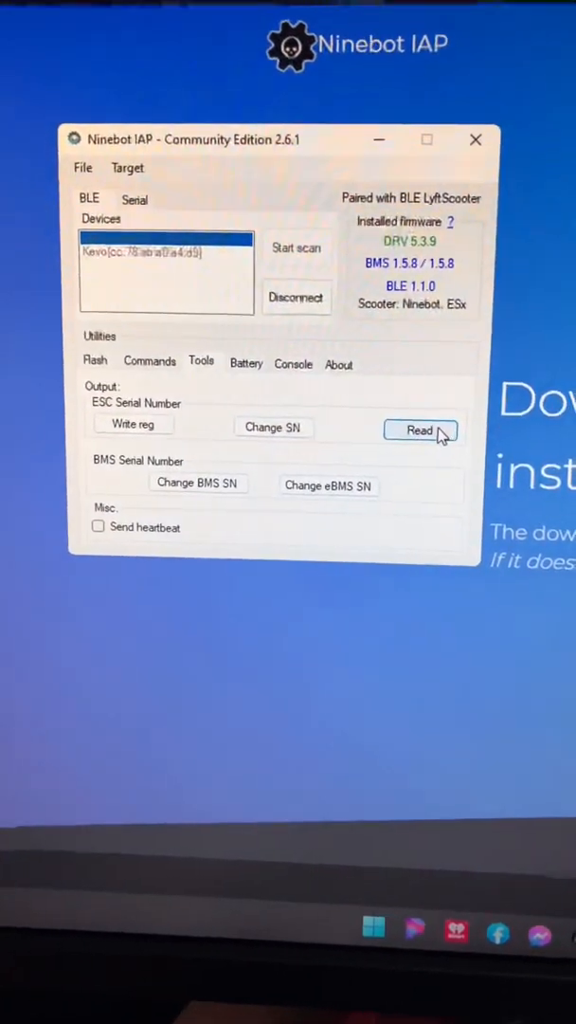
pyautogui.click(420, 430)
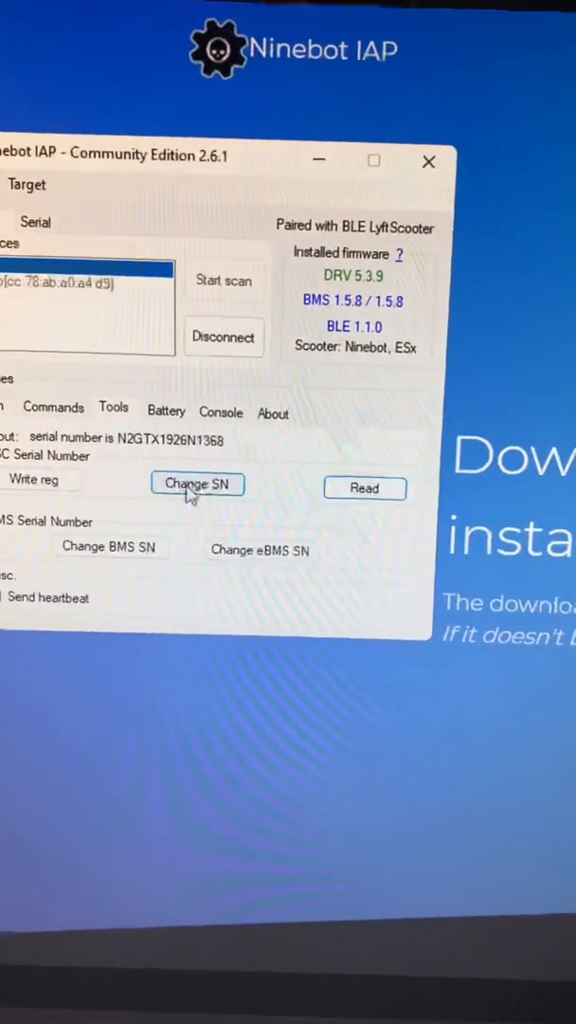
pyautogui.click(197, 484)
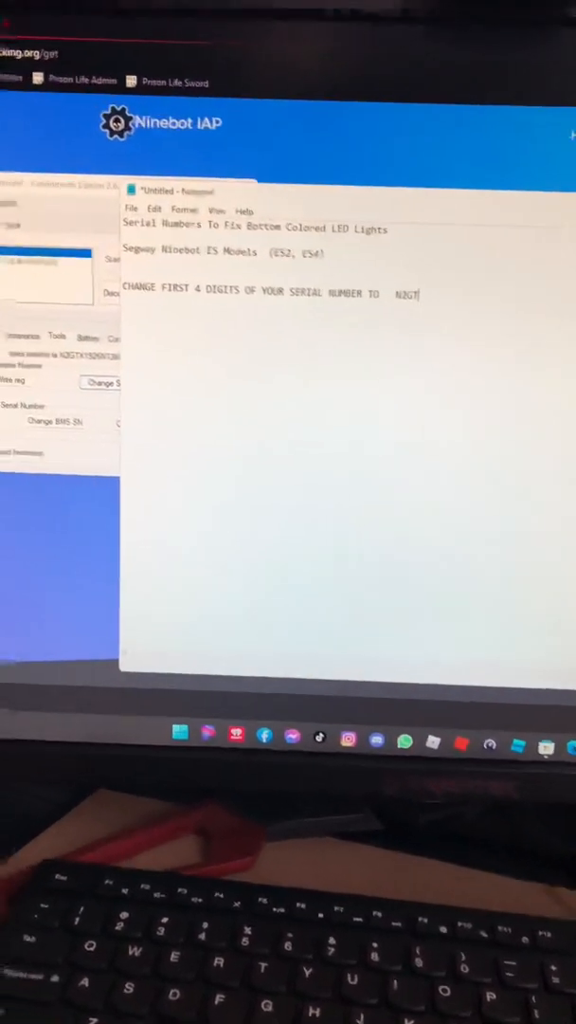
# - Select all text of the N2GT serial-number note in Notepad with Ctrl+A
pyautogui.press('ctrl+a')
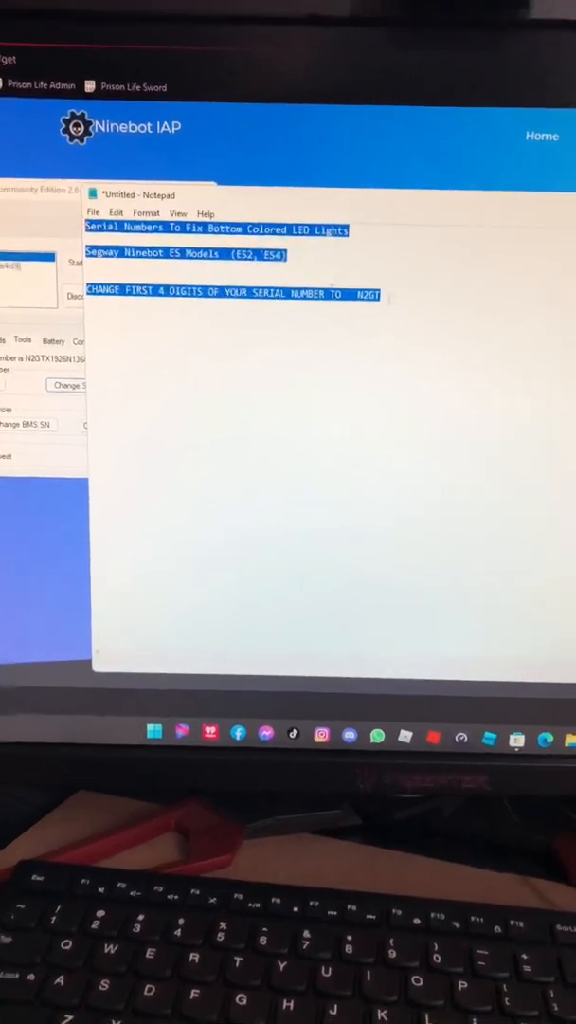